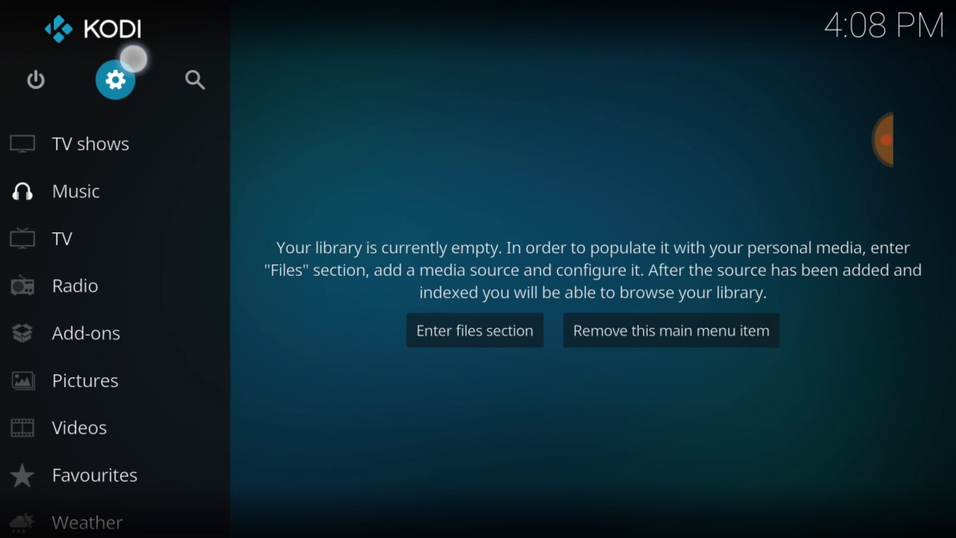
Step: Turn on Unknown sources in System > Add-ons settings, accept the warning, and go back
click(115, 80)
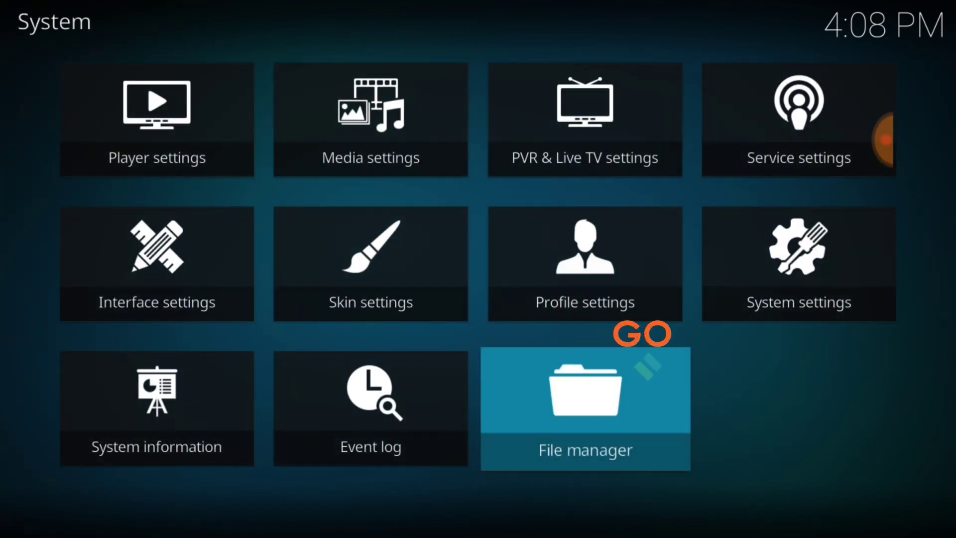
click(798, 263)
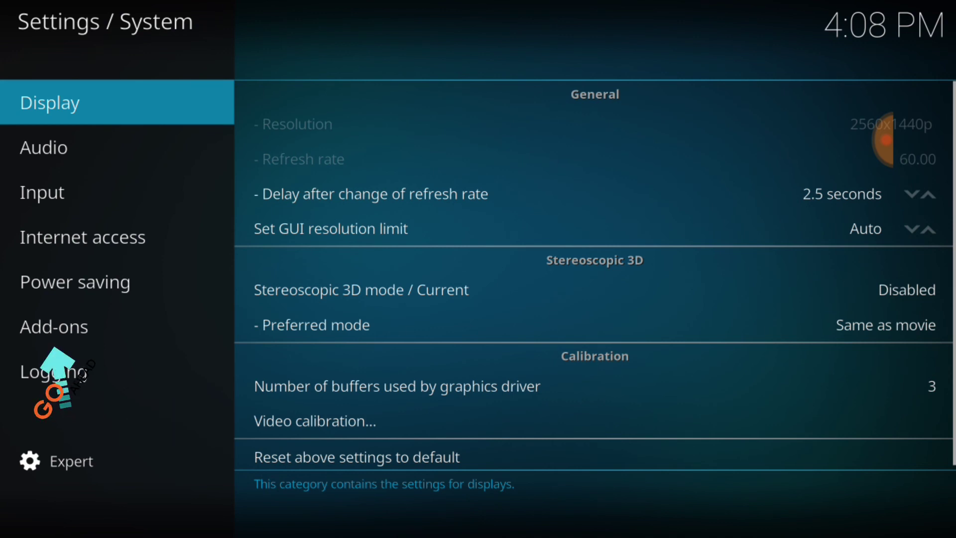
click(54, 326)
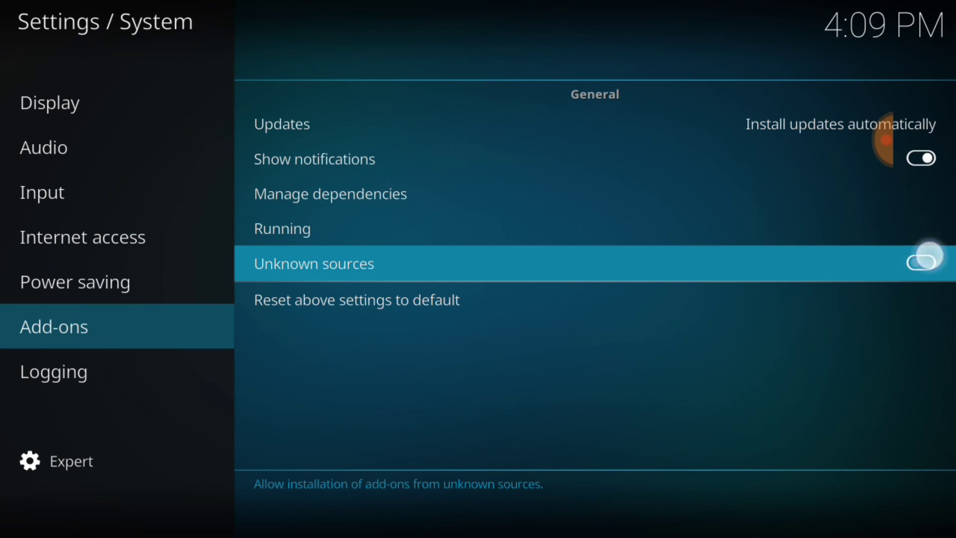
click(923, 263)
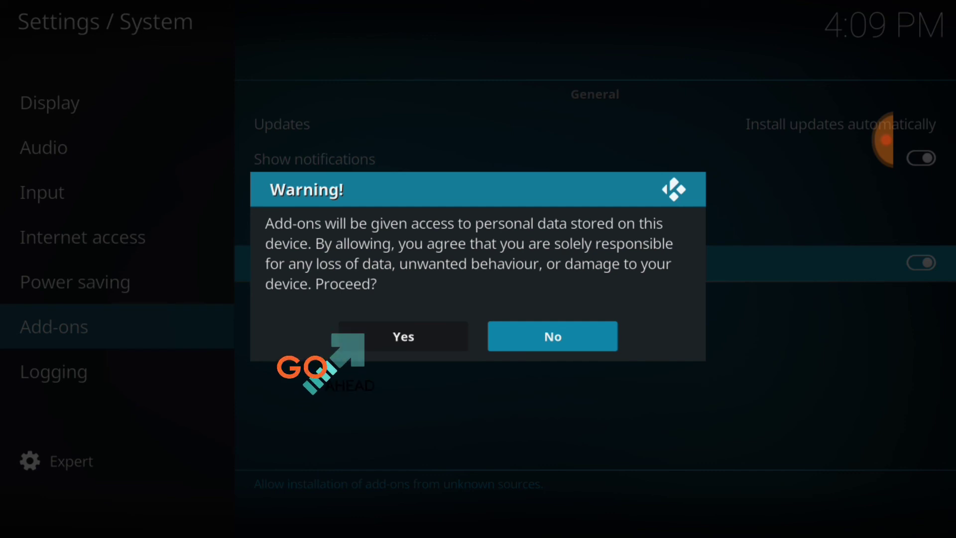
click(402, 336)
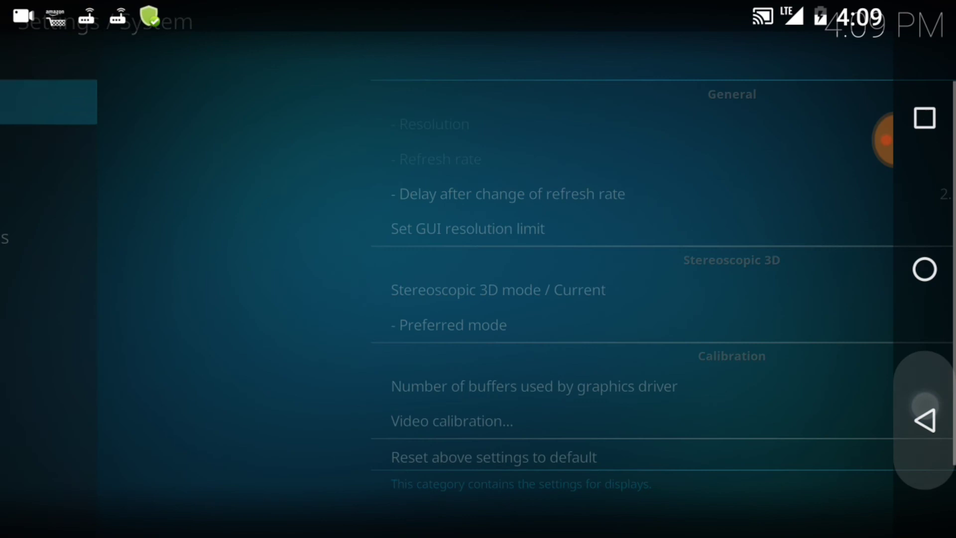
click(923, 419)
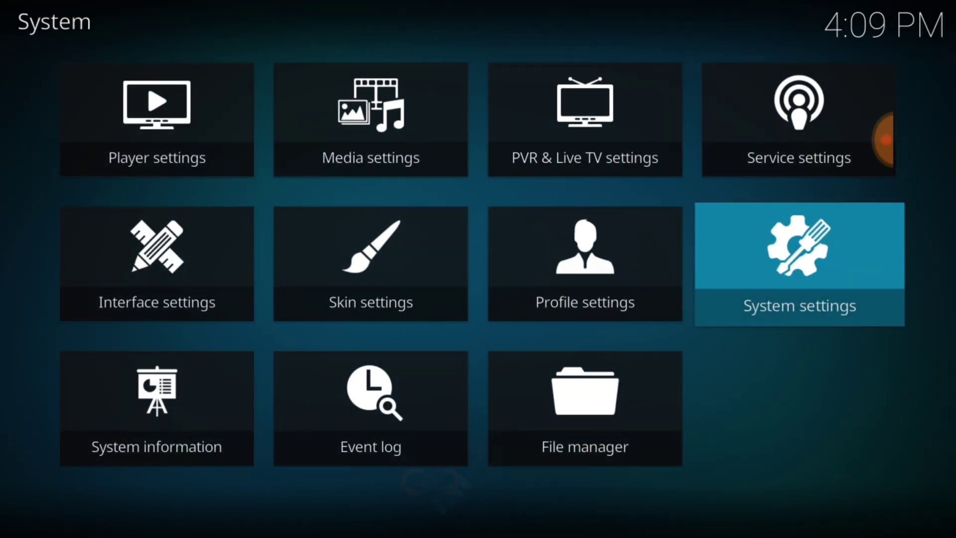
click(584, 408)
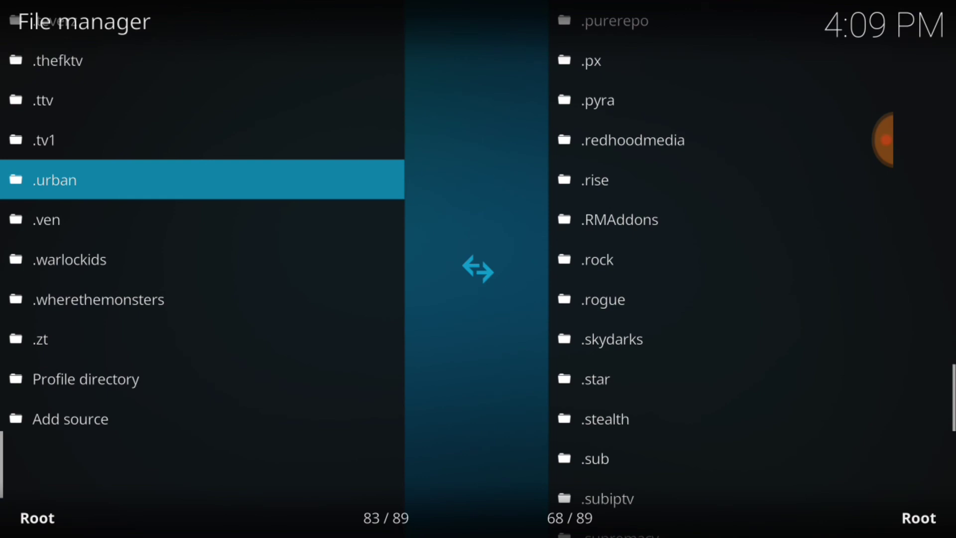
scroll(down, 3)
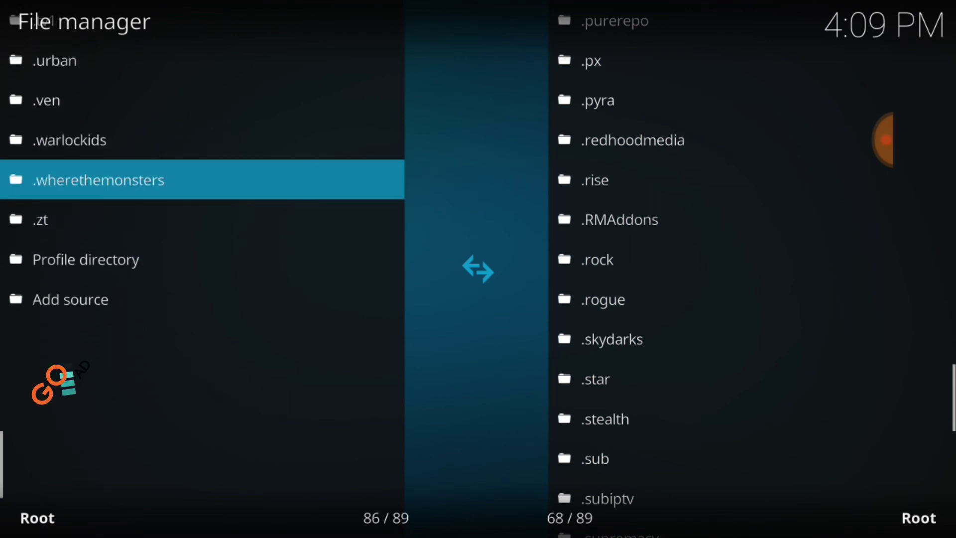
click(70, 299)
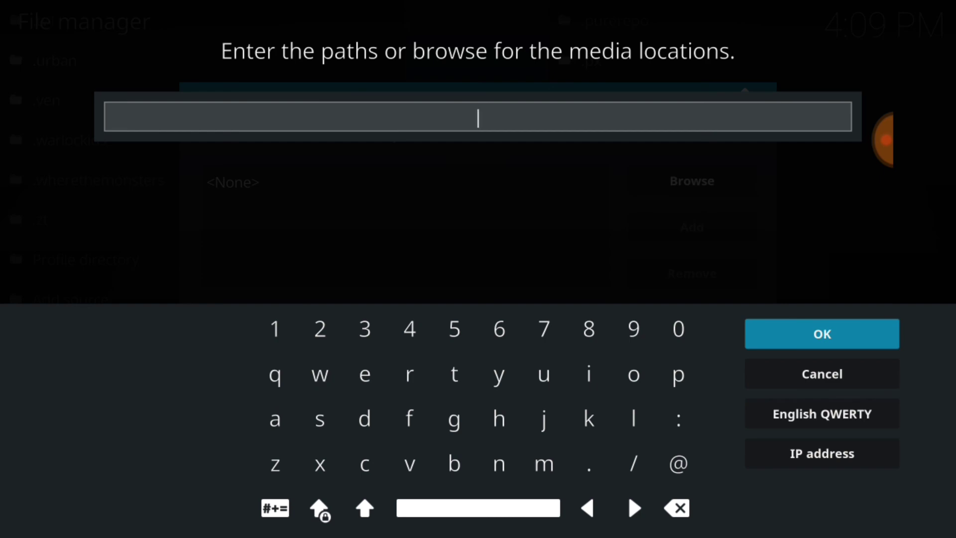
text(http://archive.org/download/purerepo/)
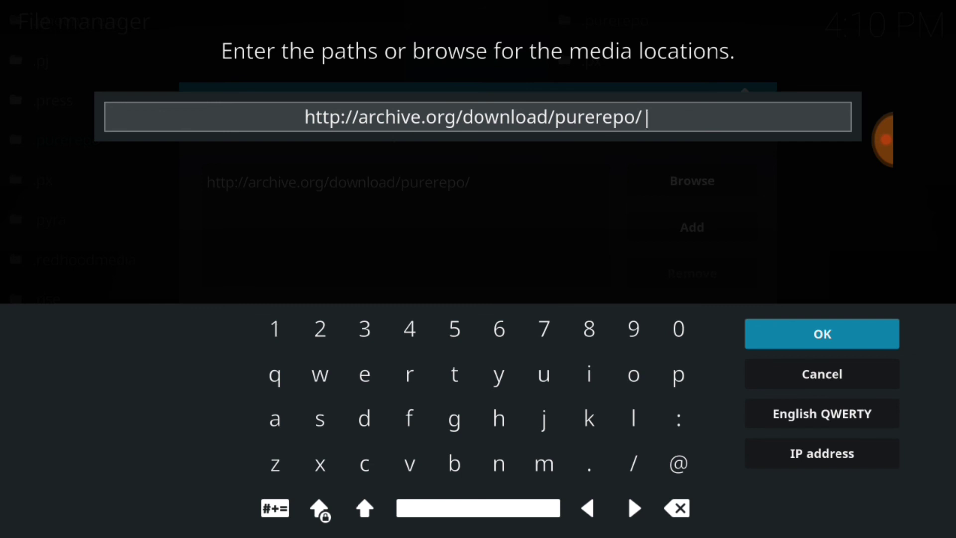
click(821, 333)
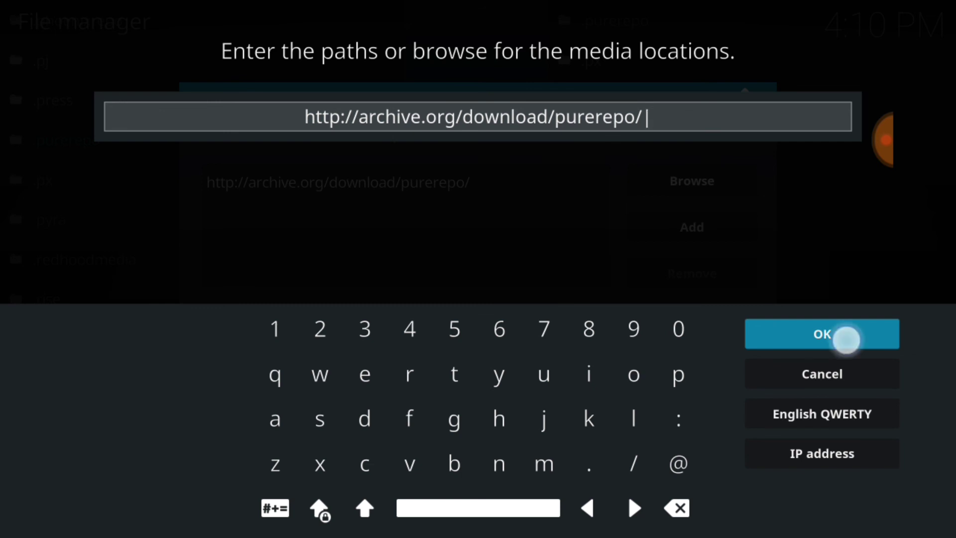
click(821, 334)
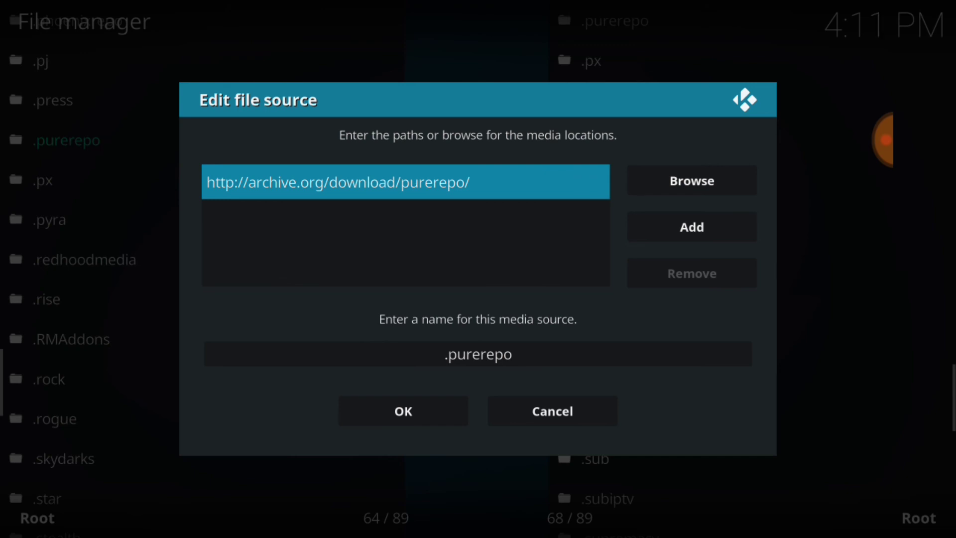
Step: Name the new source '.purerepo' and save it
click(477, 353)
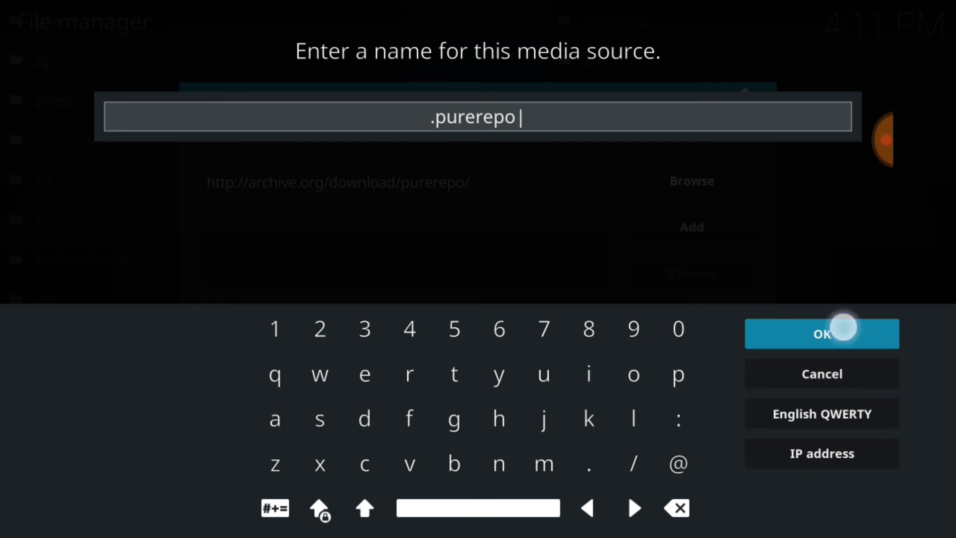
click(821, 334)
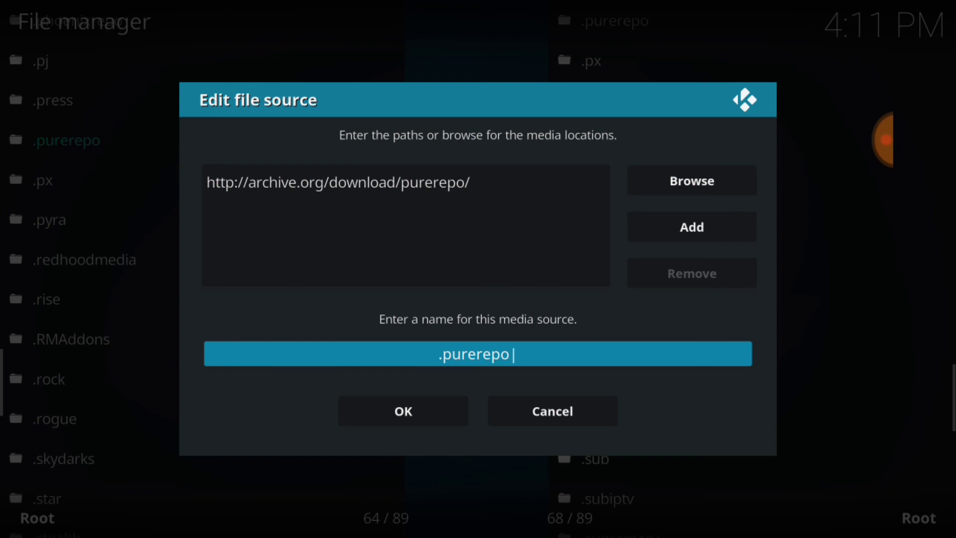
click(402, 410)
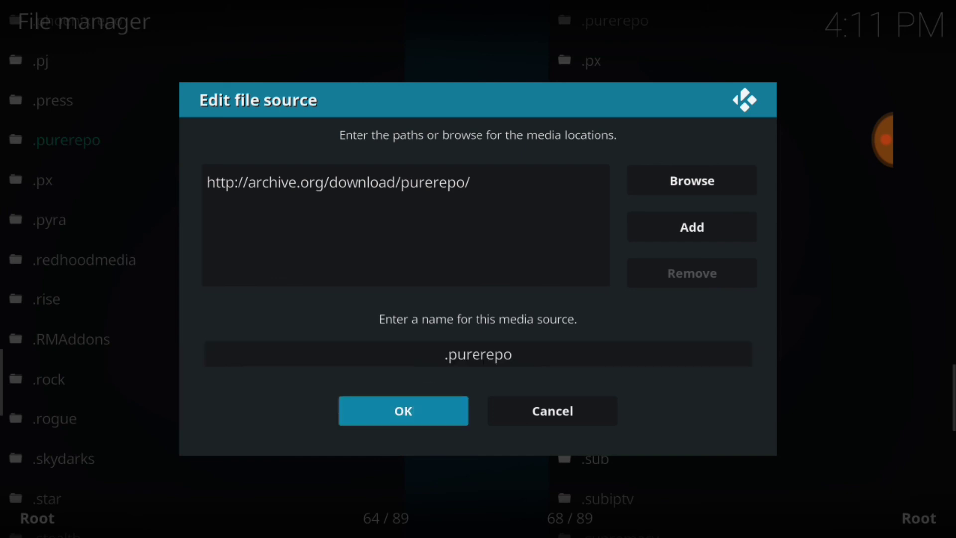
click(402, 411)
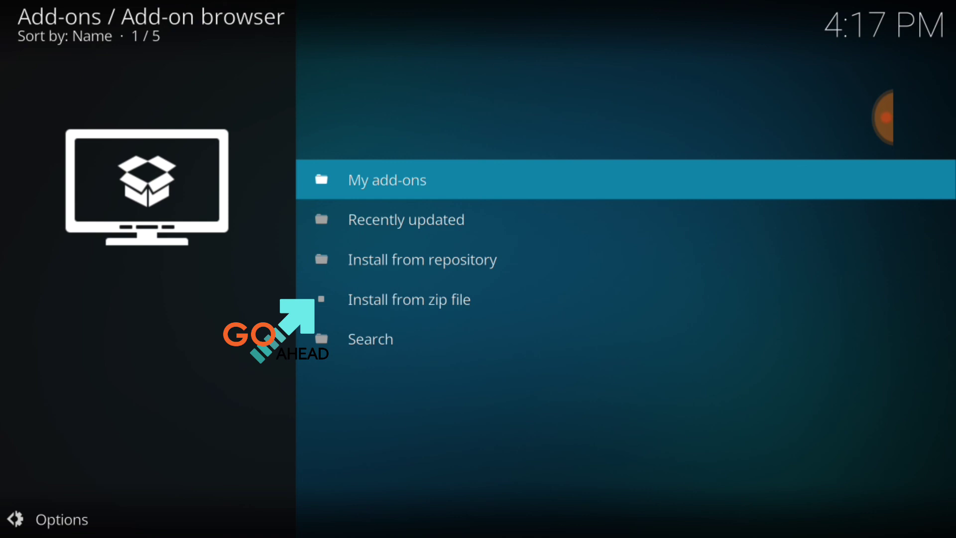
Step: Install repository.PureRepo-0.0.1.zip from the .purerepo source using Install from zip file
click(409, 298)
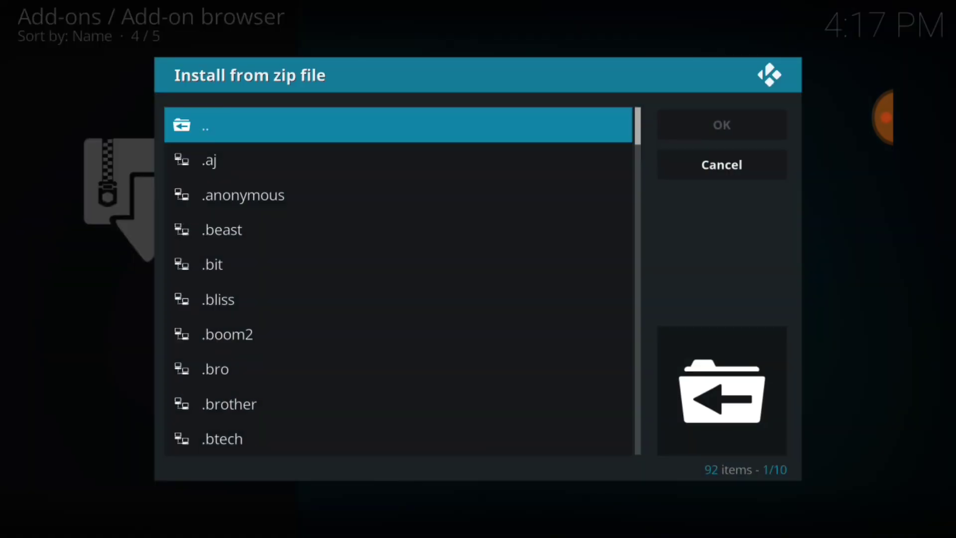
scroll(down, 3)
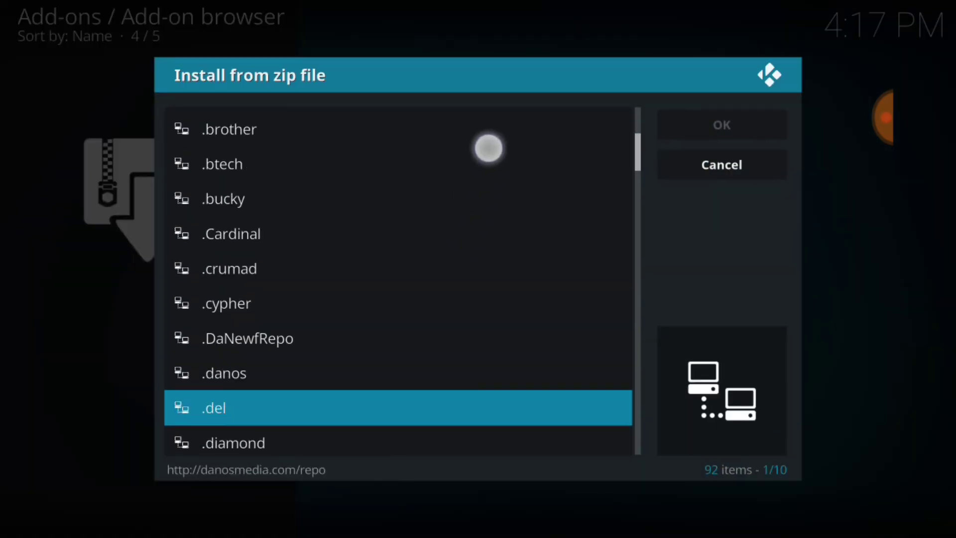
scroll(down, 3)
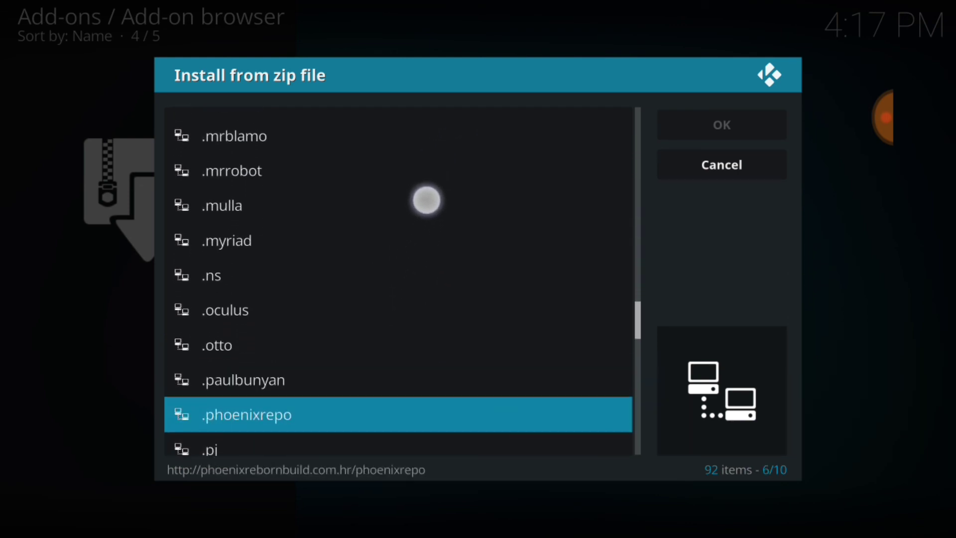
scroll(down, 3)
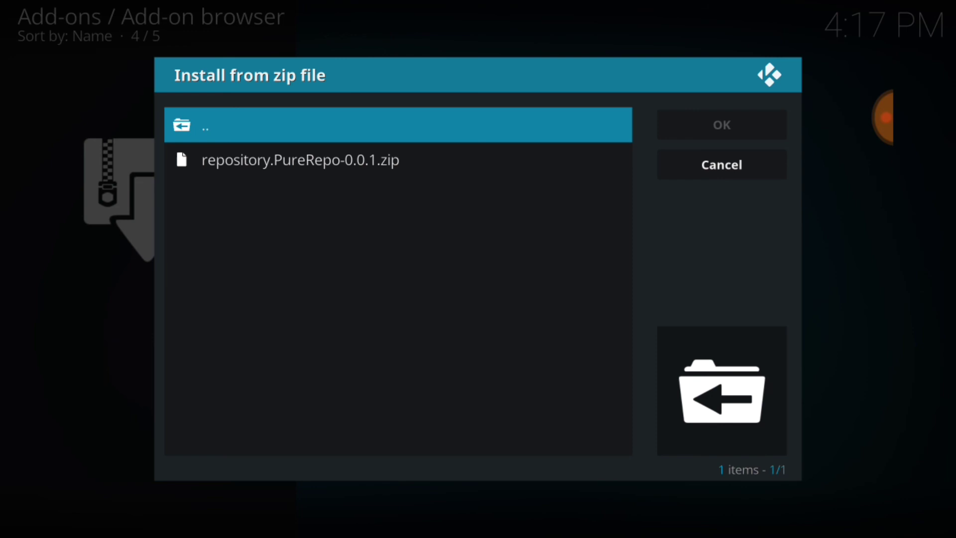
click(720, 164)
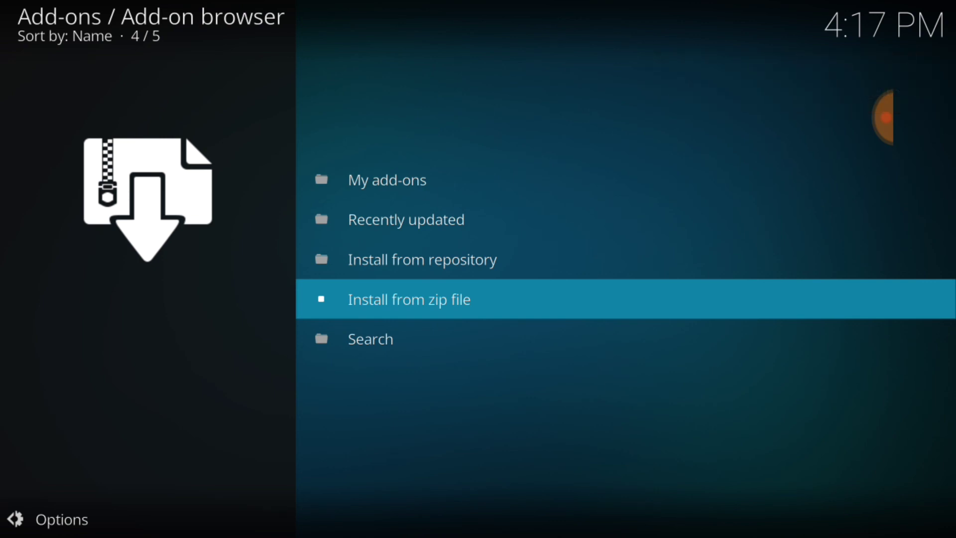
click(422, 259)
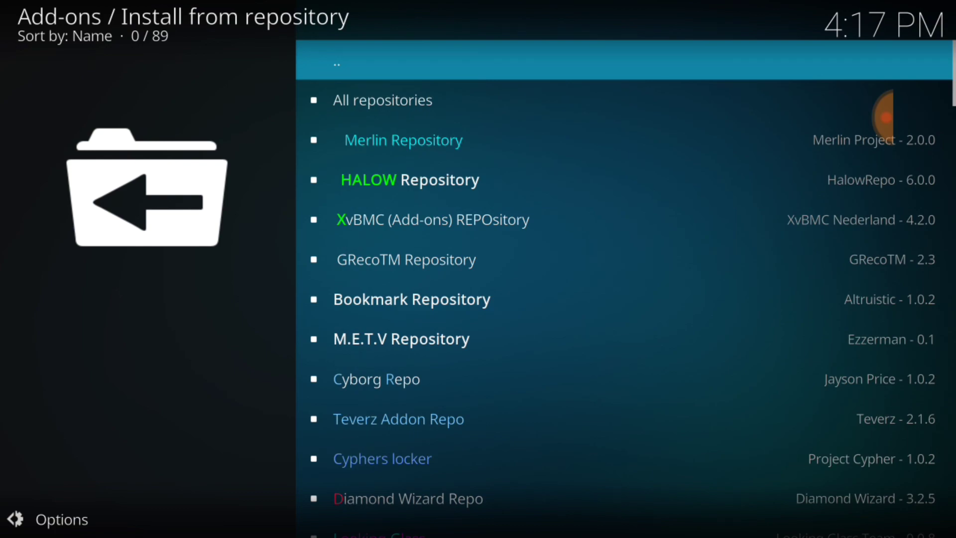
Step: Install the PureSports add-on from PureRepo's Video add-ons category
scroll(down, 3)
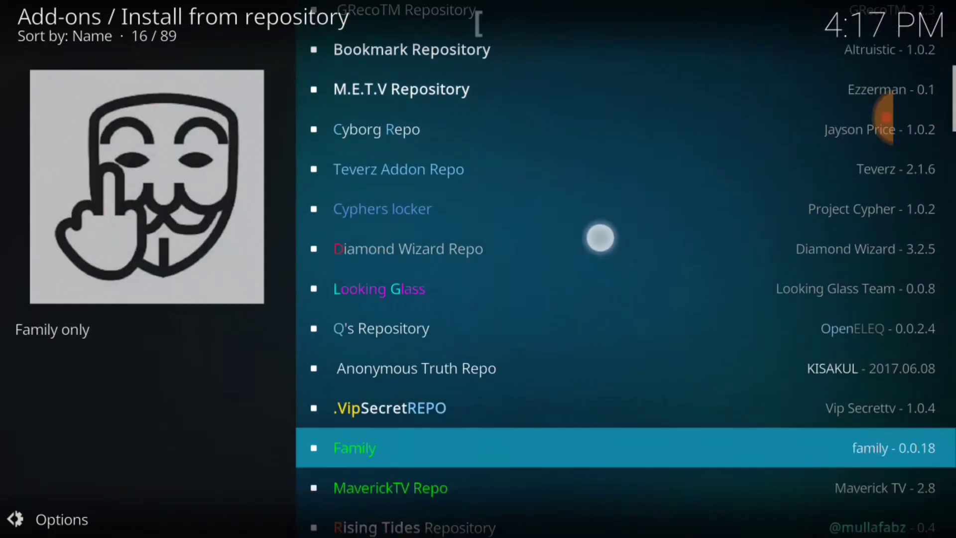
scroll(down, 3)
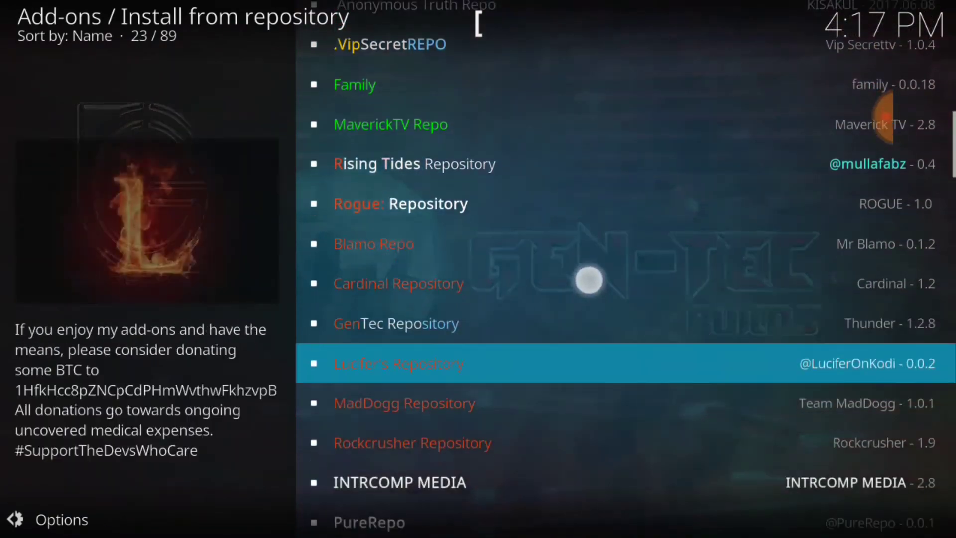
scroll(down, 3)
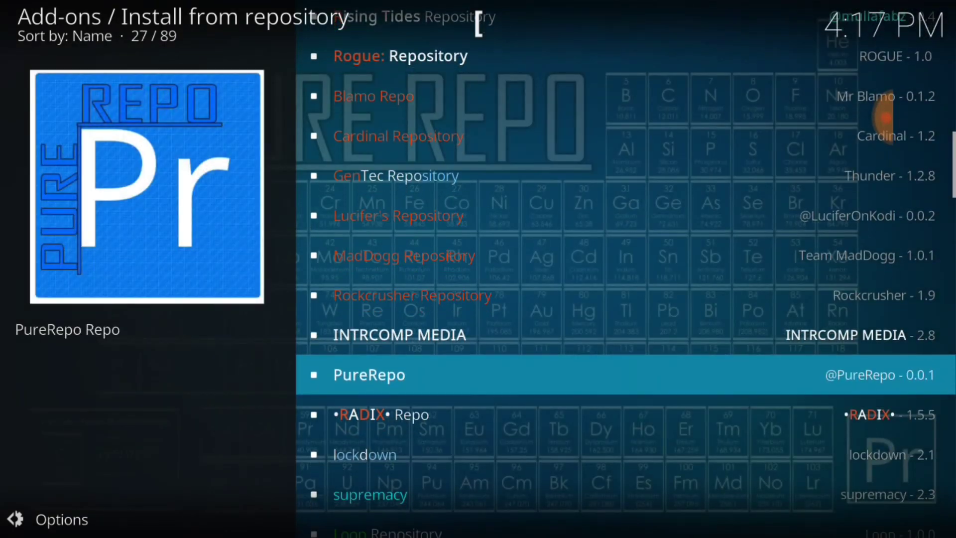
scroll(down, 3)
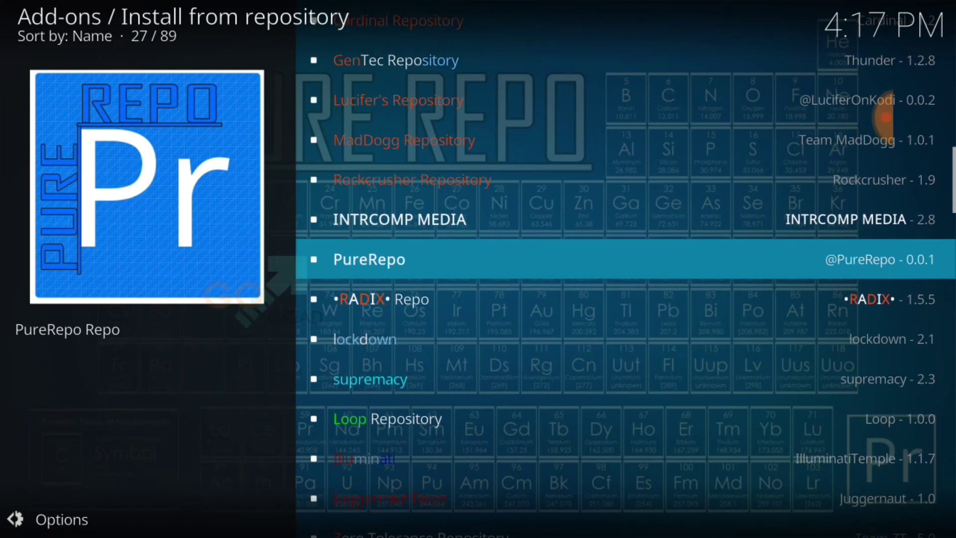
click(369, 259)
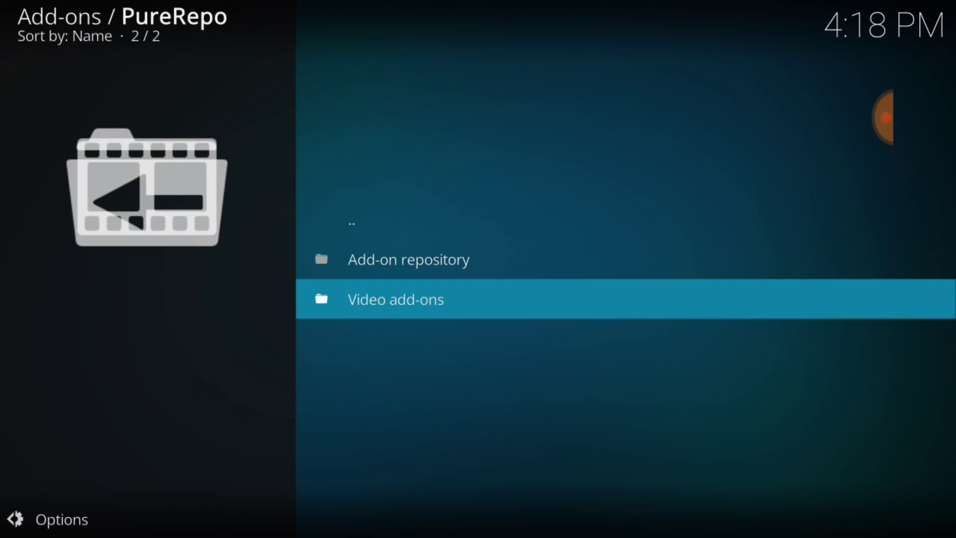
click(395, 299)
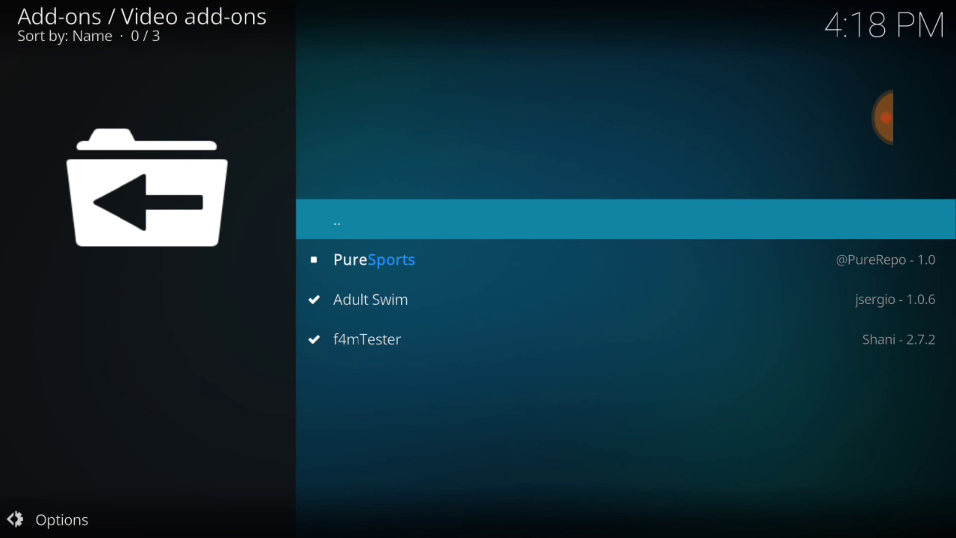
click(373, 259)
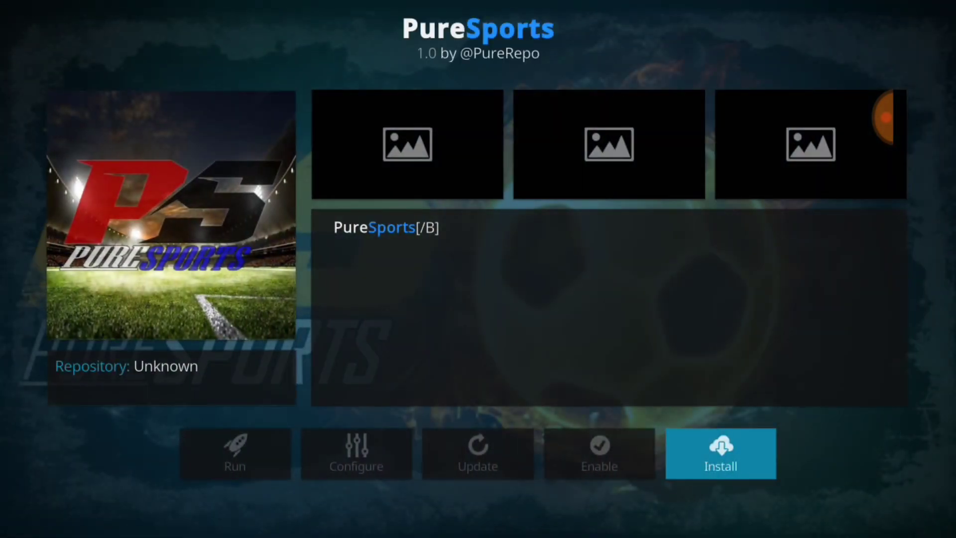
click(720, 453)
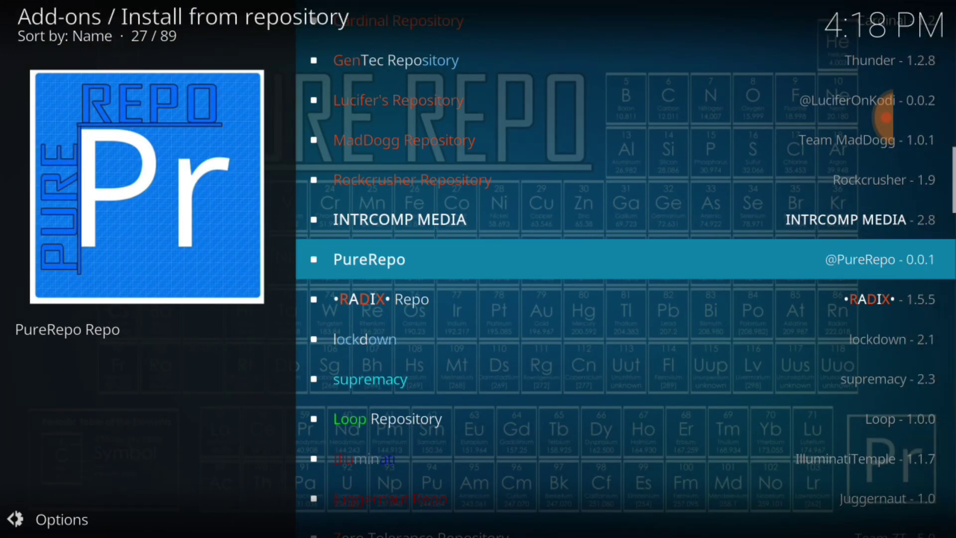
scroll(down, 3)
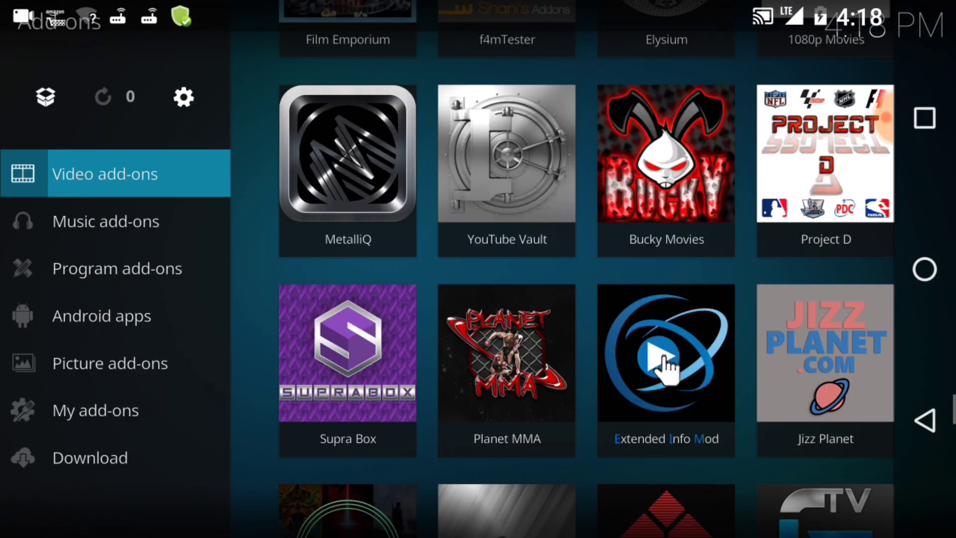
Step: Open the PureSports tile from the Video add-ons list
scroll(down, 3)
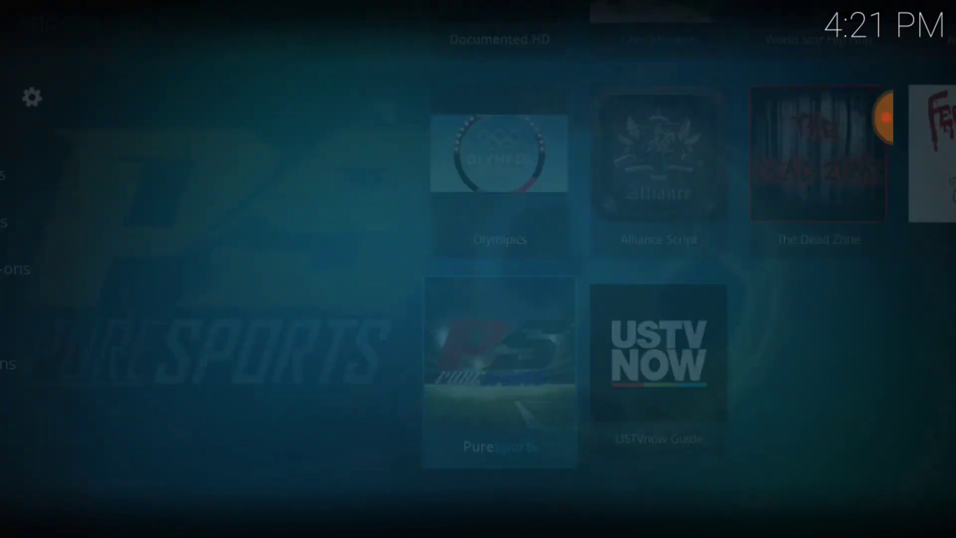
click(499, 358)
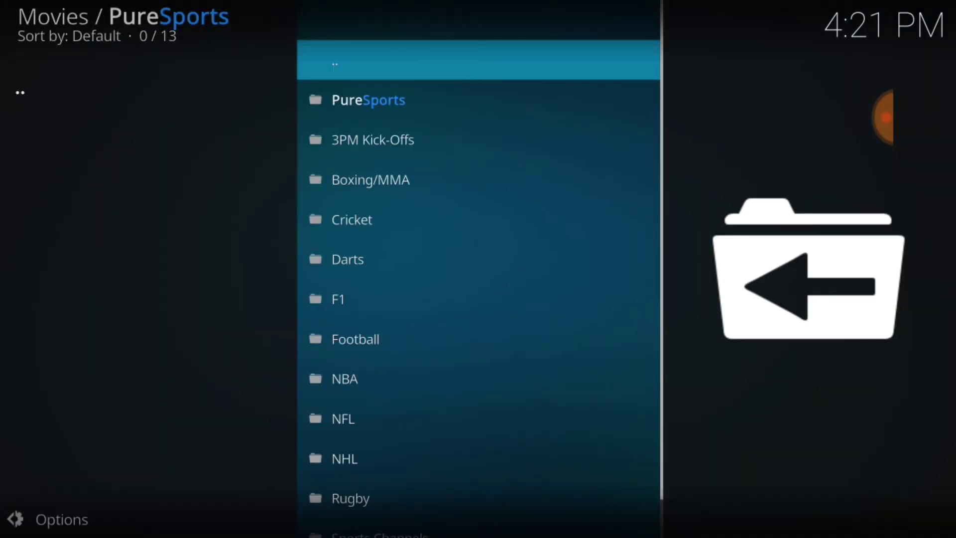